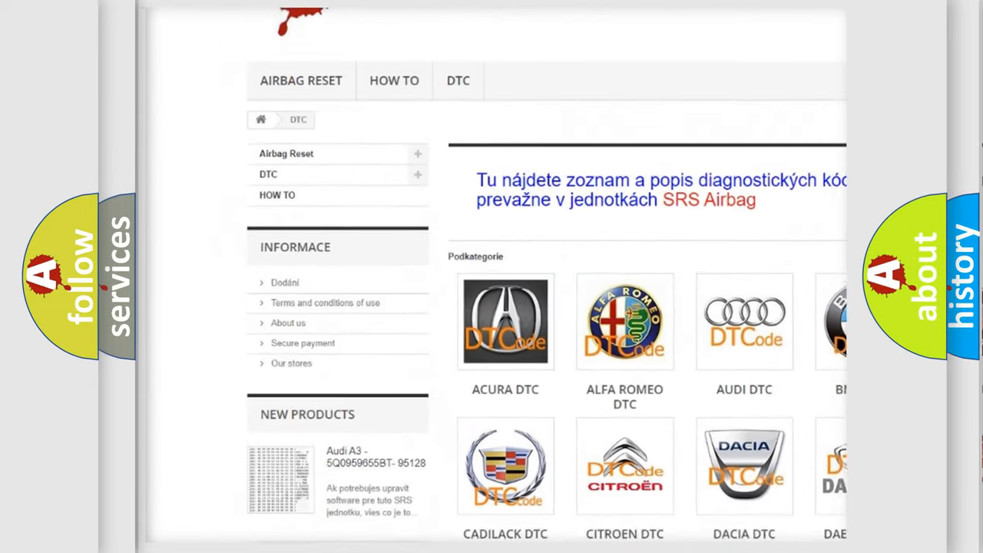
pyautogui.scroll(-3)
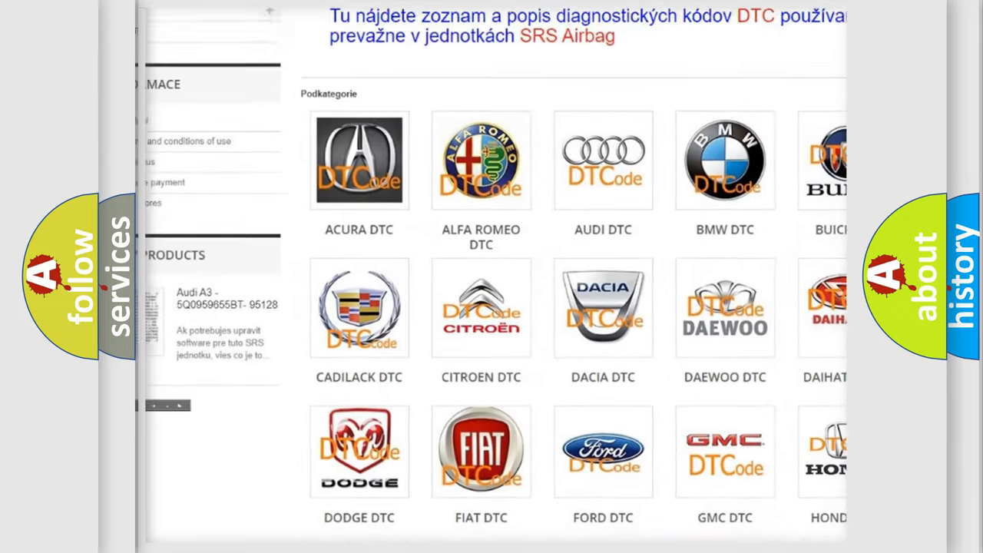
pyautogui.scroll(-3)
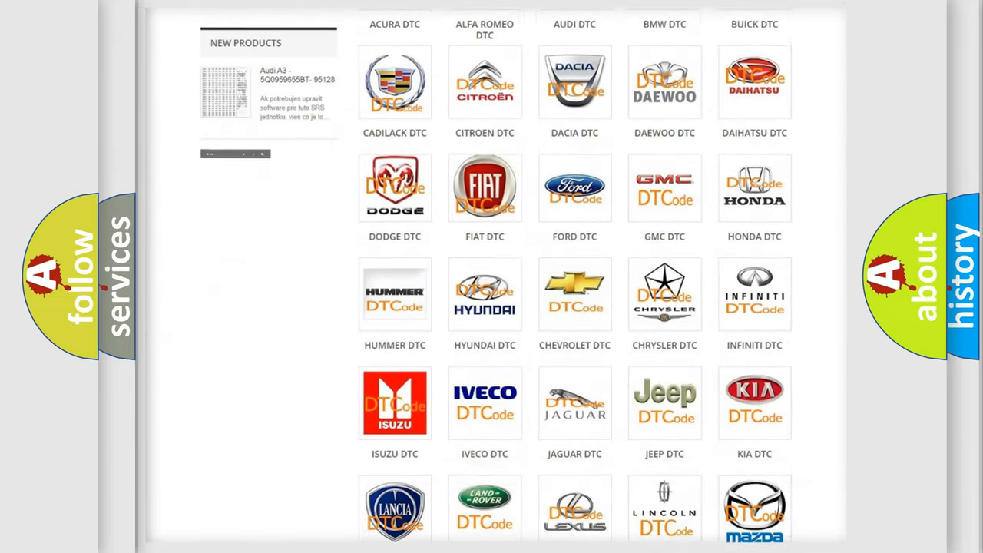
pyautogui.scroll(-3)
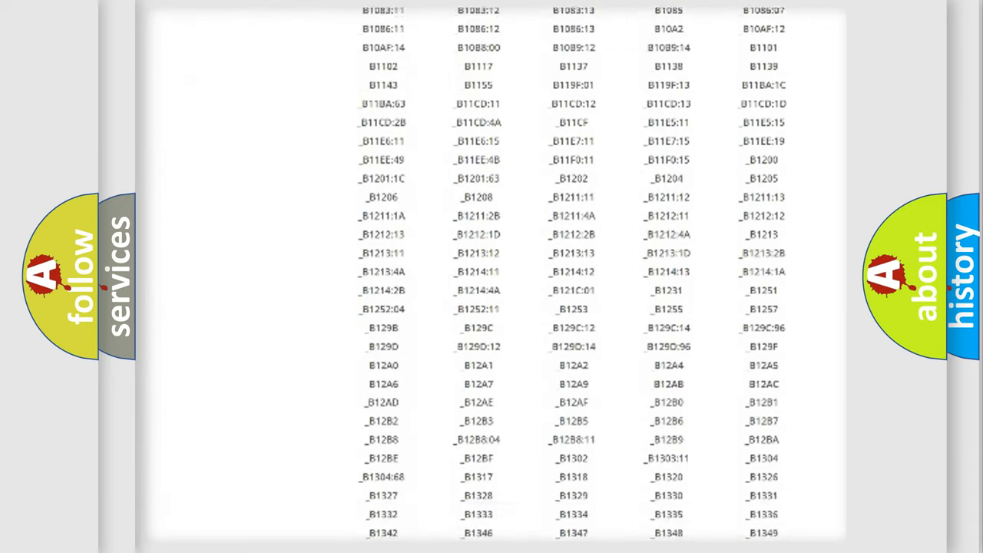
pyautogui.scroll(-3)
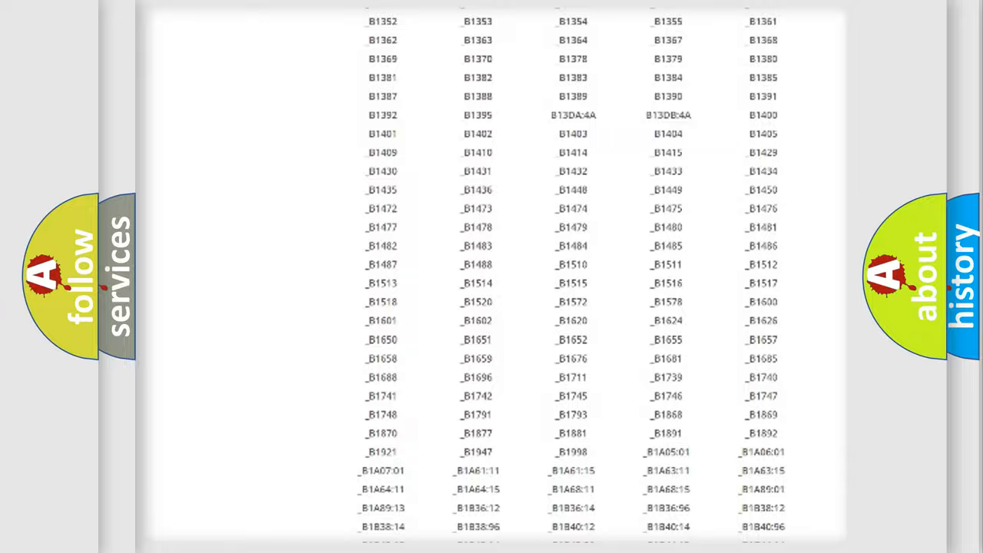